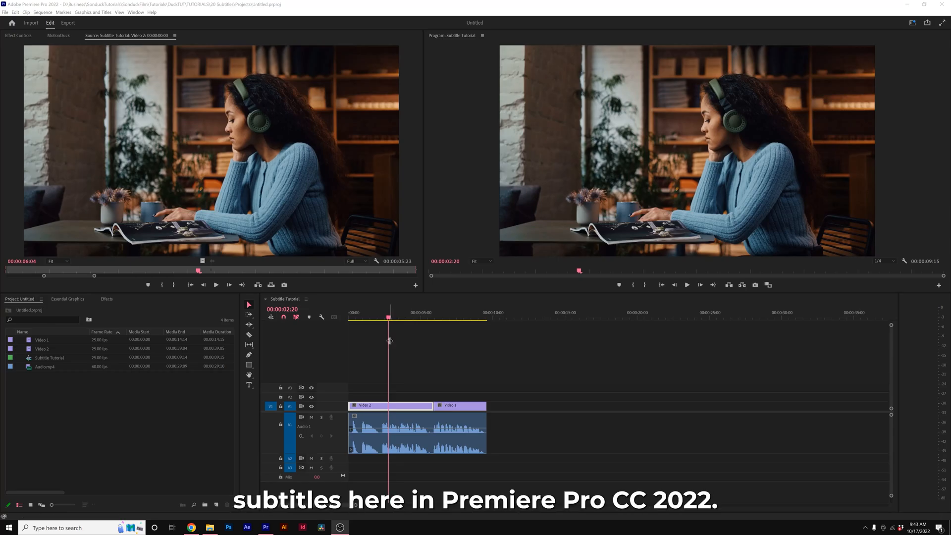
mouse_move(377, 314)
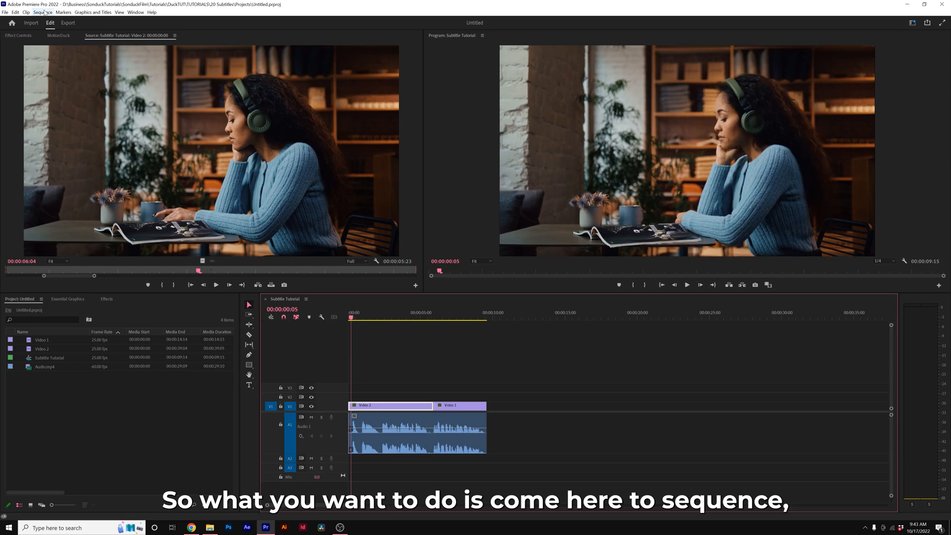
Add a new caption track in Subtitle format from the Sequence > Captions menu.
click(42, 12)
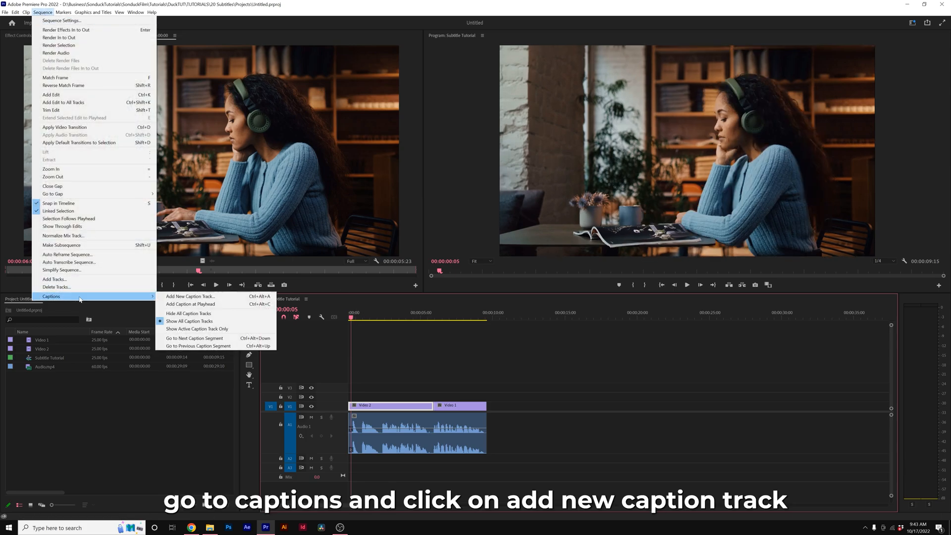
mouse_move(215, 297)
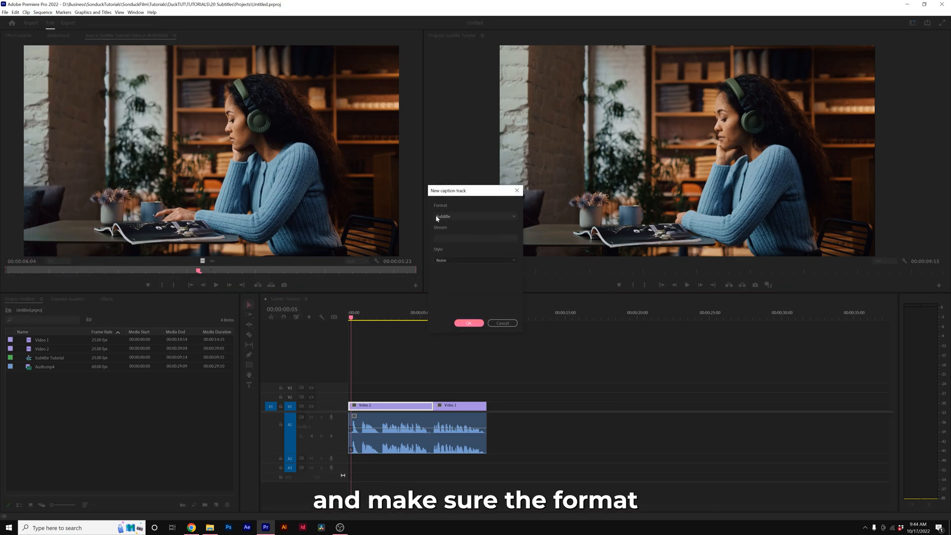
click(468, 323)
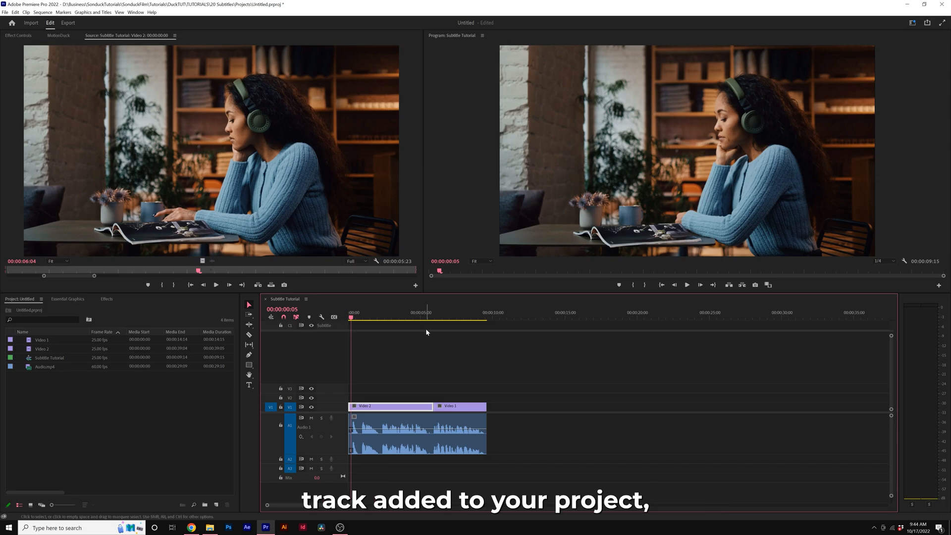
mouse_move(323, 326)
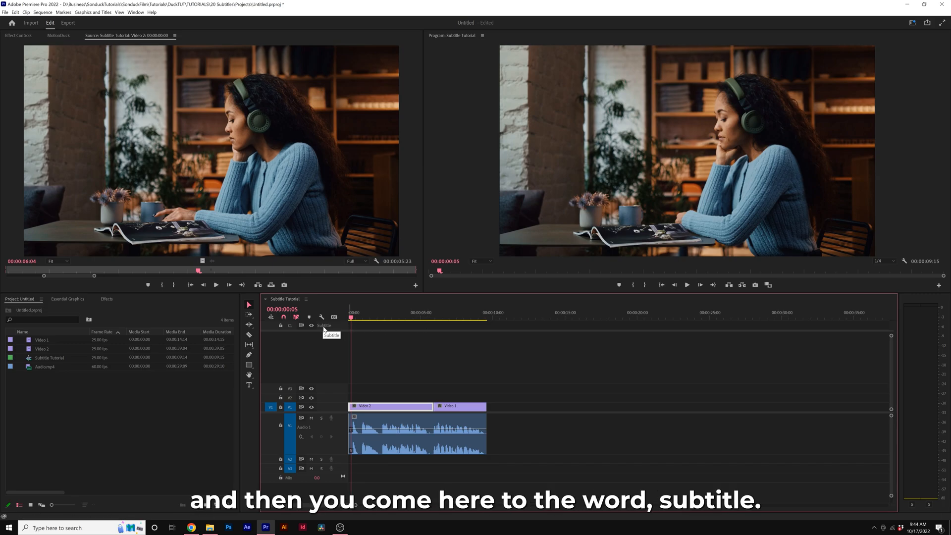
View the subtitle track in the Text panel and run an English transcription of the sequence audio.
right_click(324, 325)
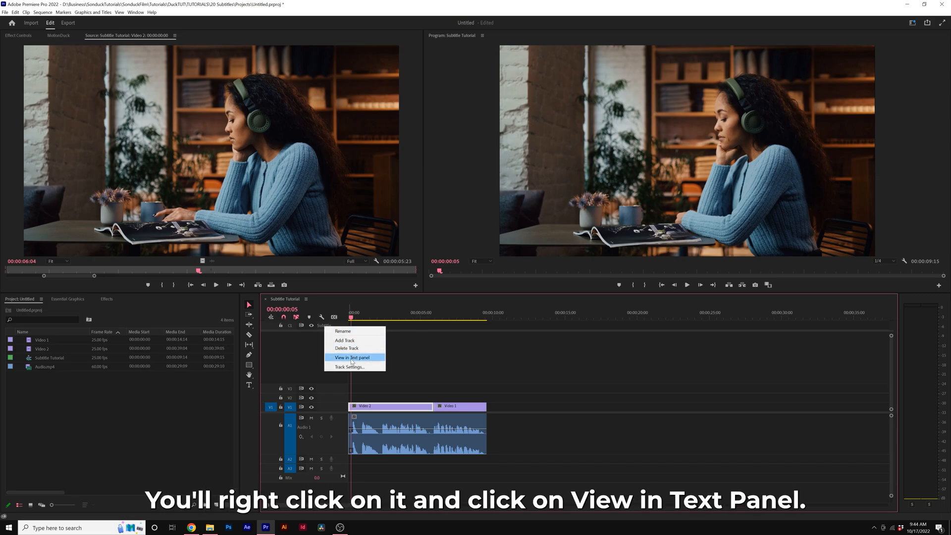
click(351, 357)
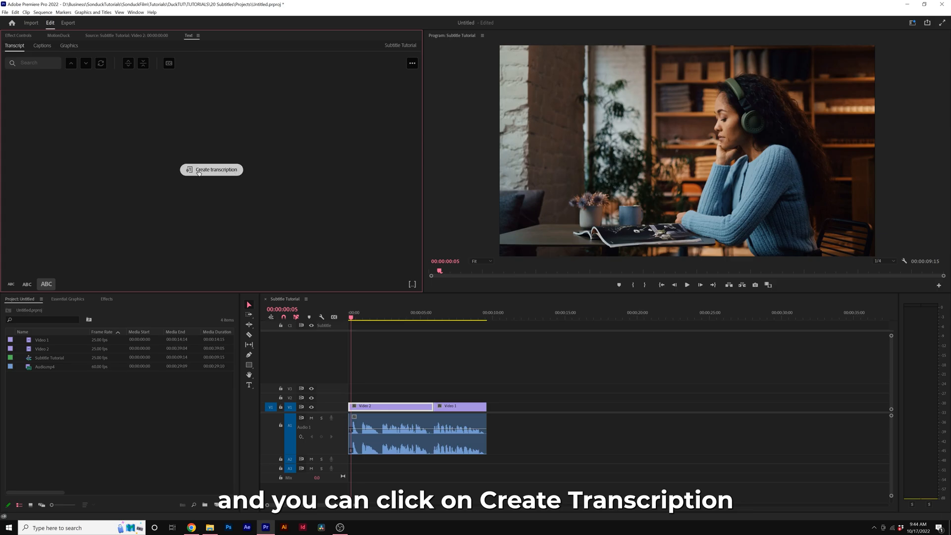
click(213, 170)
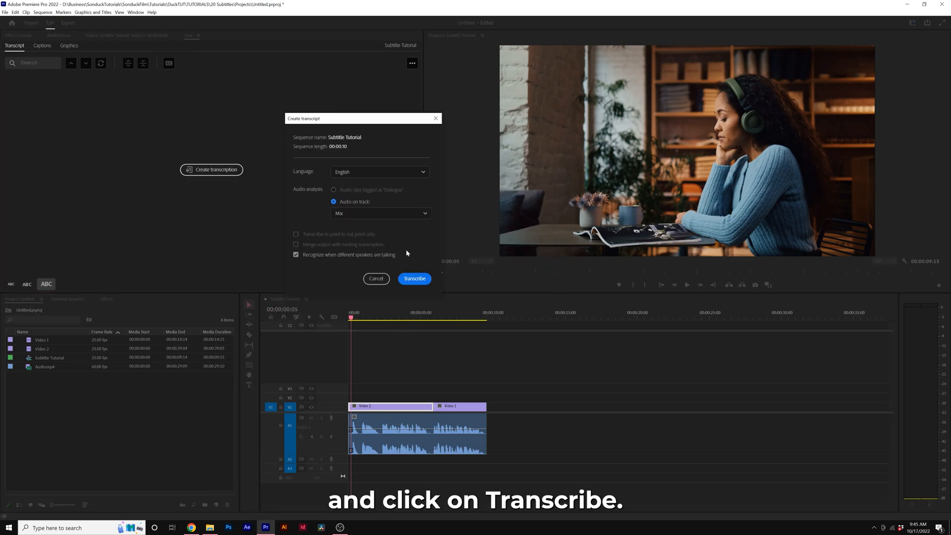
click(414, 278)
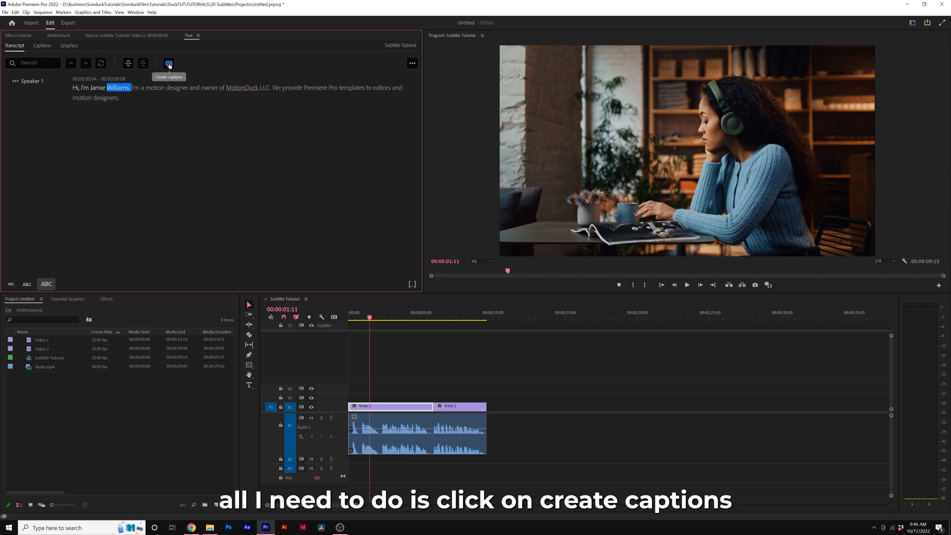
Create captions from the transcript with a shorter maximum character length and Single lines layout.
click(168, 63)
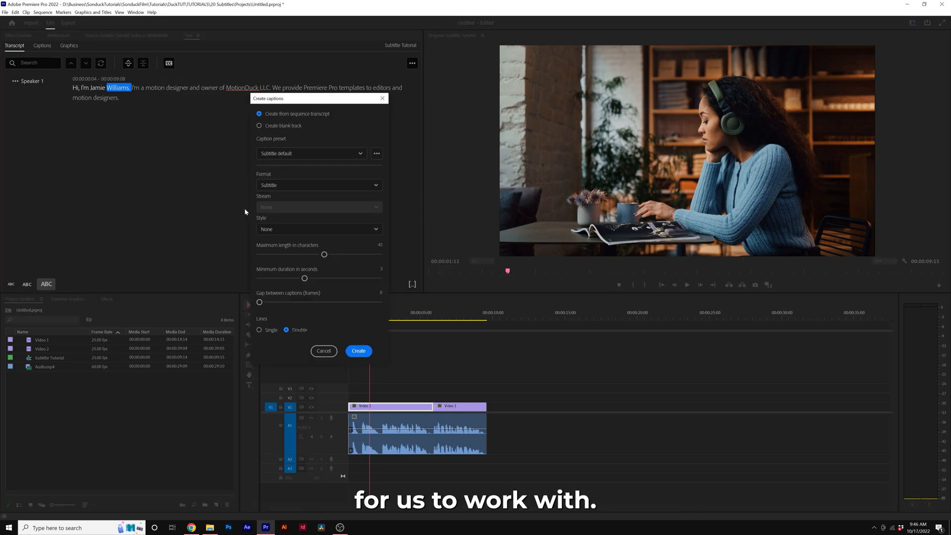
mouse_move(304, 256)
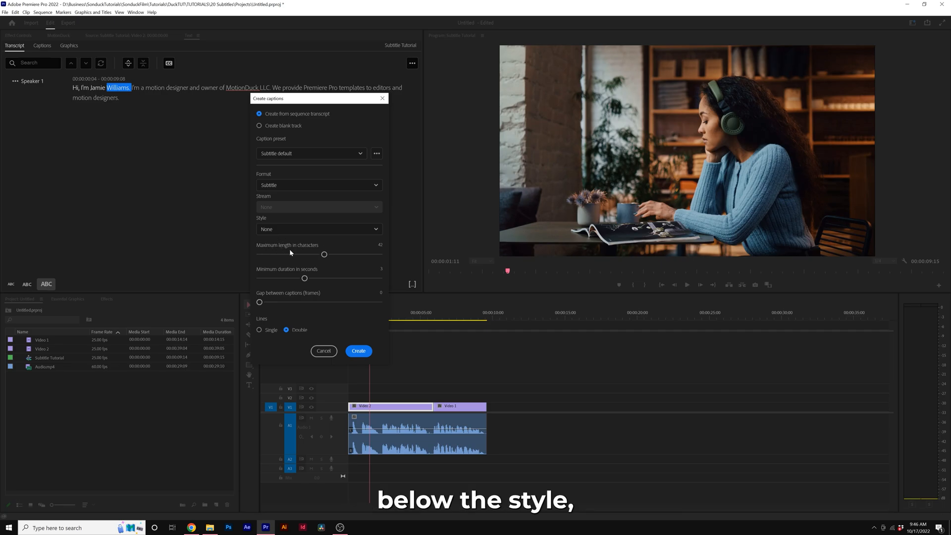
drag(324, 255, 318, 254)
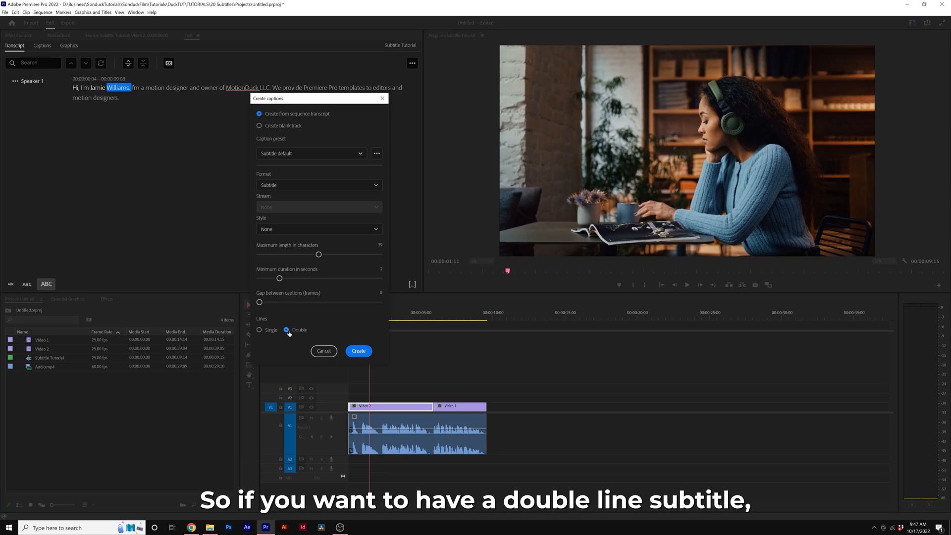
click(260, 330)
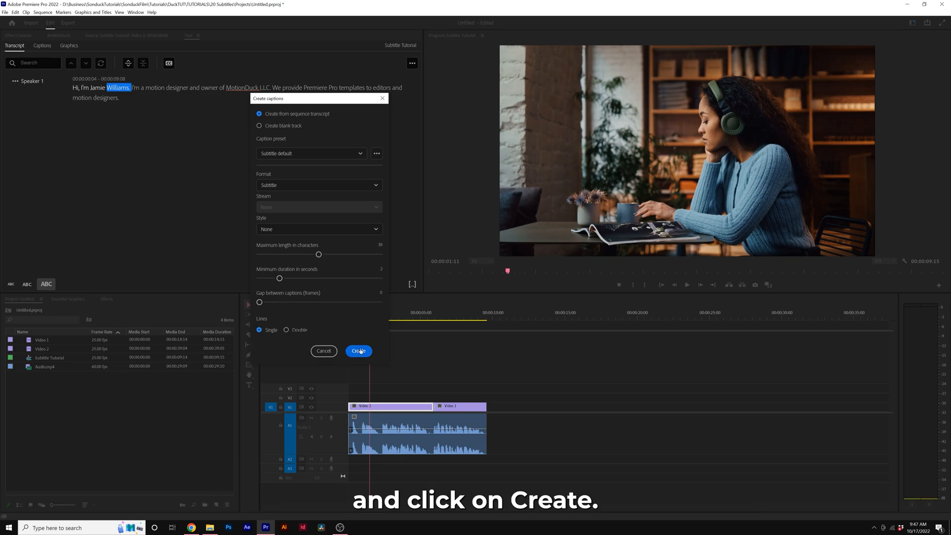
click(359, 350)
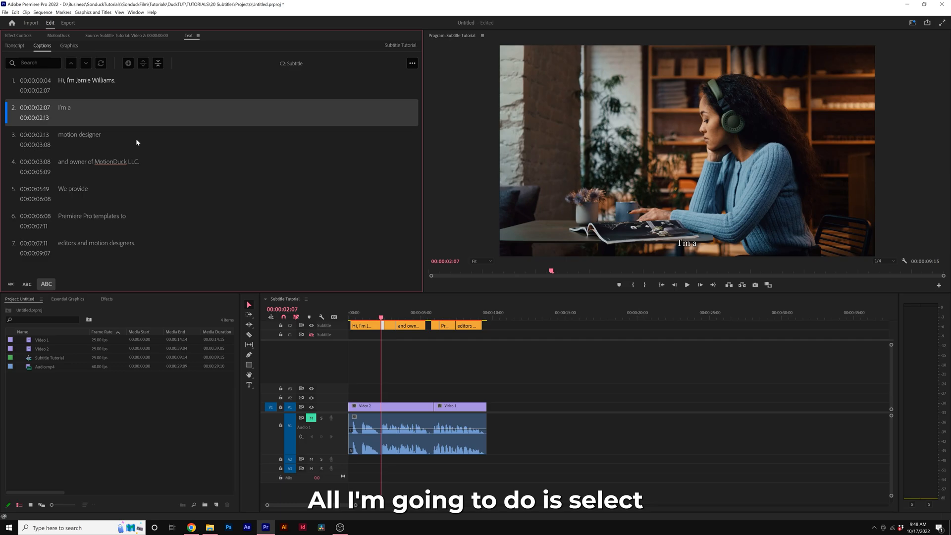
Merge adjacent caption fragments into fuller phrases such as "I'm a motion designer", leaving five captions.
click(158, 64)
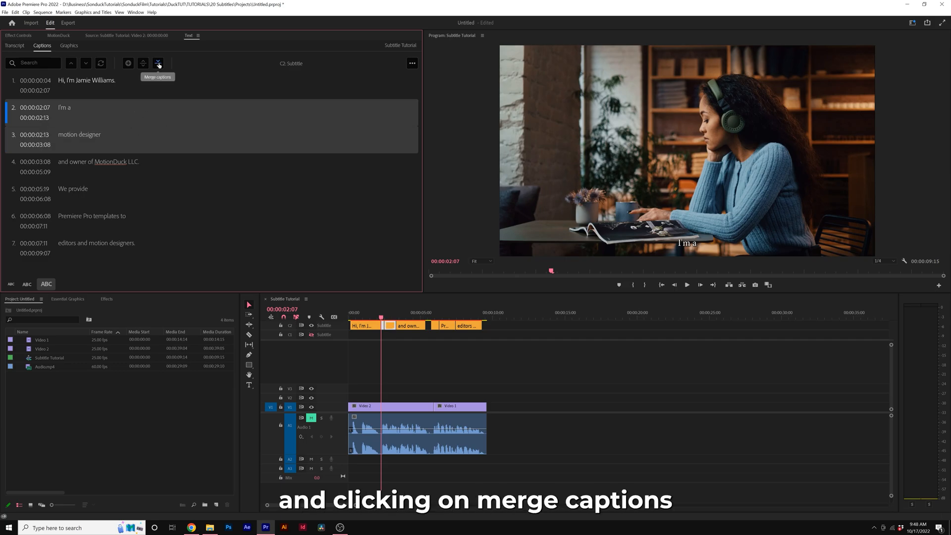
click(157, 64)
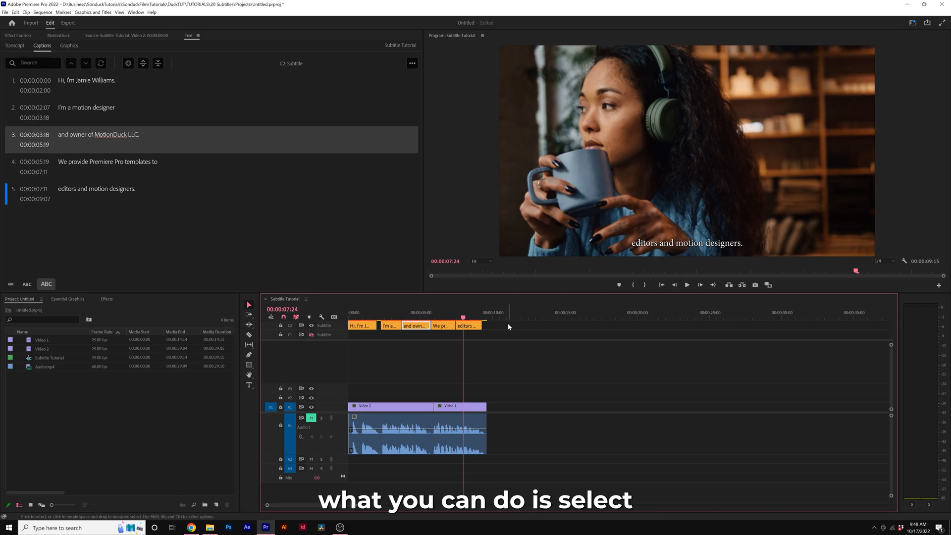
Select all five caption clips and show their text settings with the font list in Essential Graphics.
drag(342, 342, 508, 325)
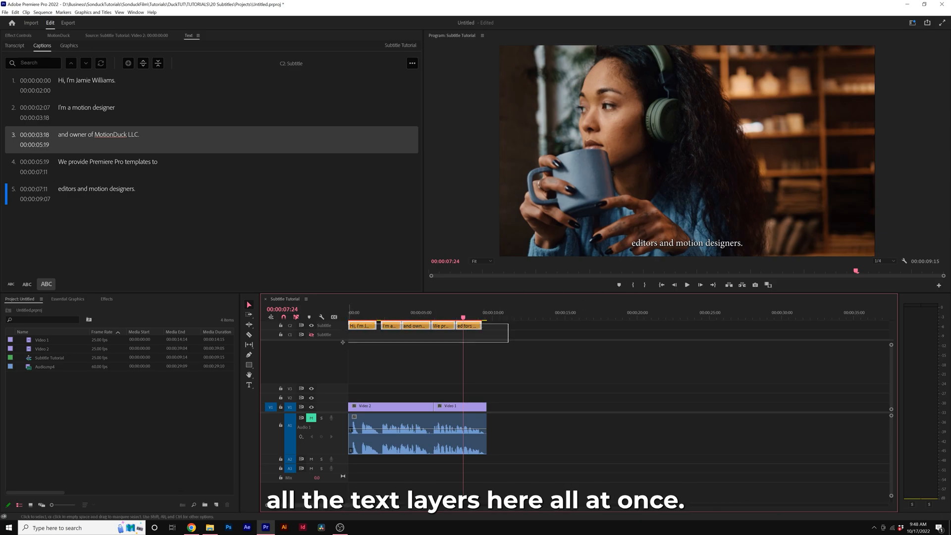
click(67, 300)
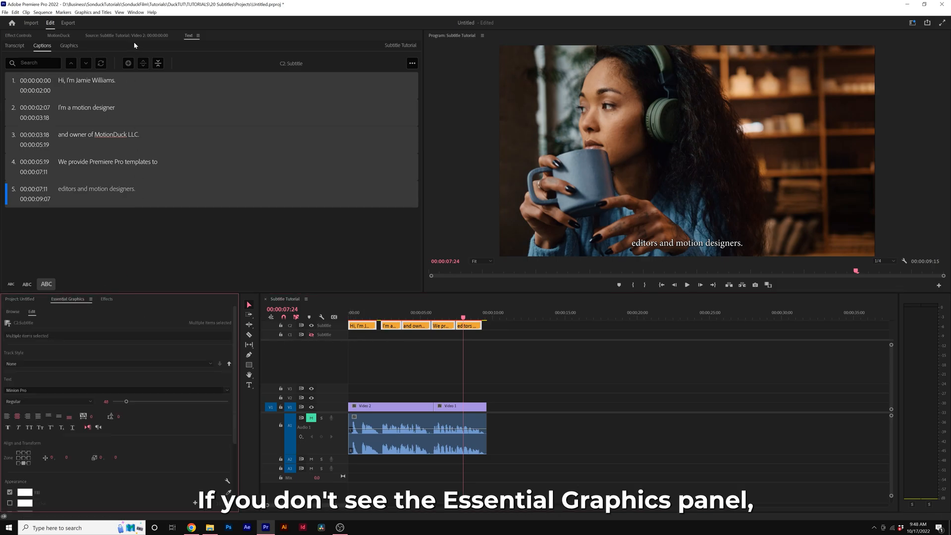
click(136, 12)
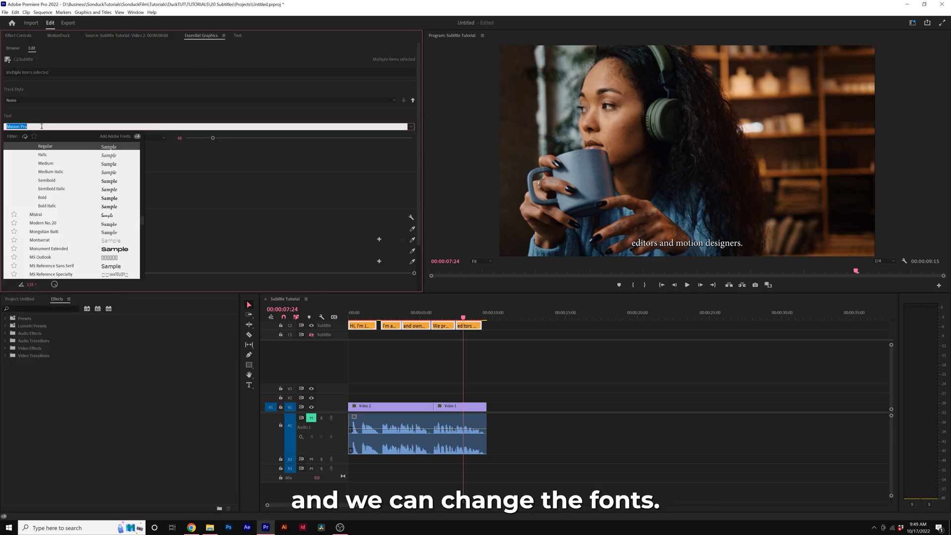
Set the captions to Montserrat Bold and leave the drop shadow switched on.
click(39, 240)
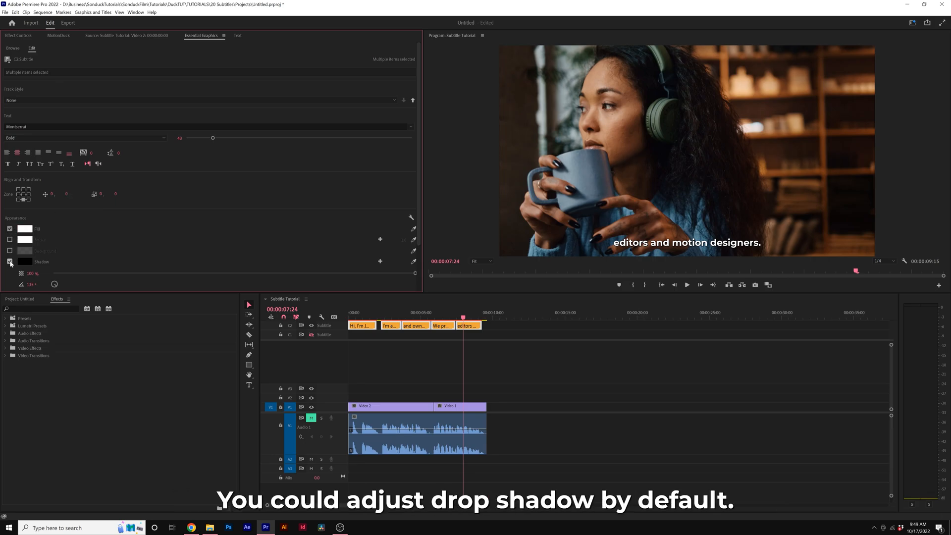
click(10, 262)
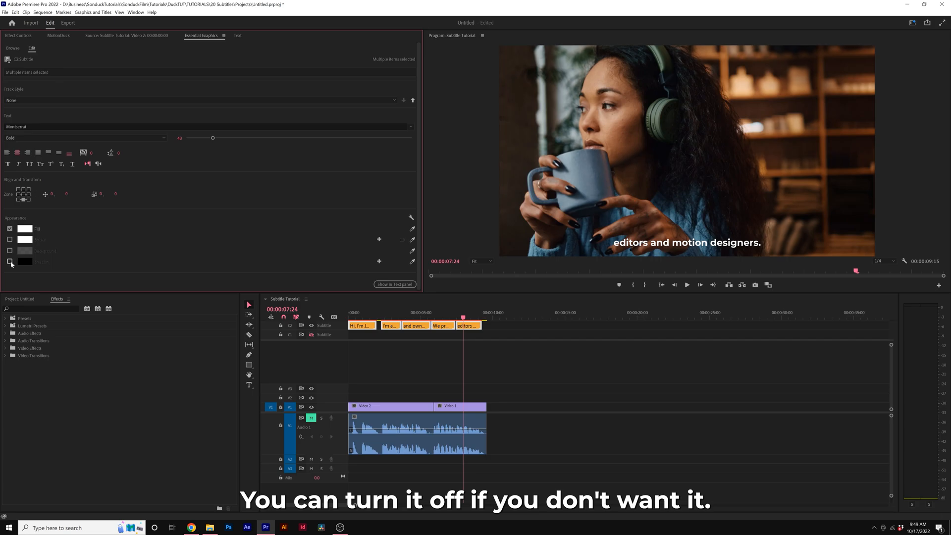
click(10, 261)
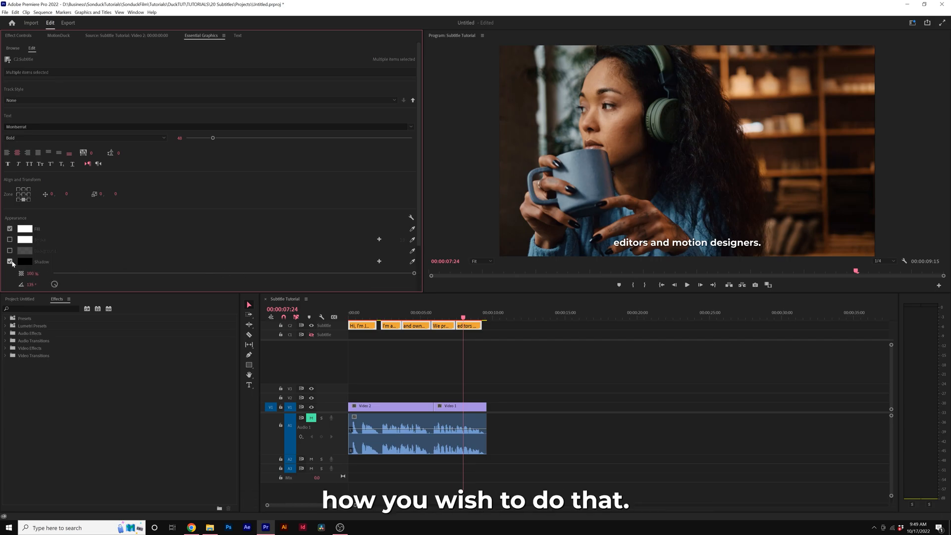